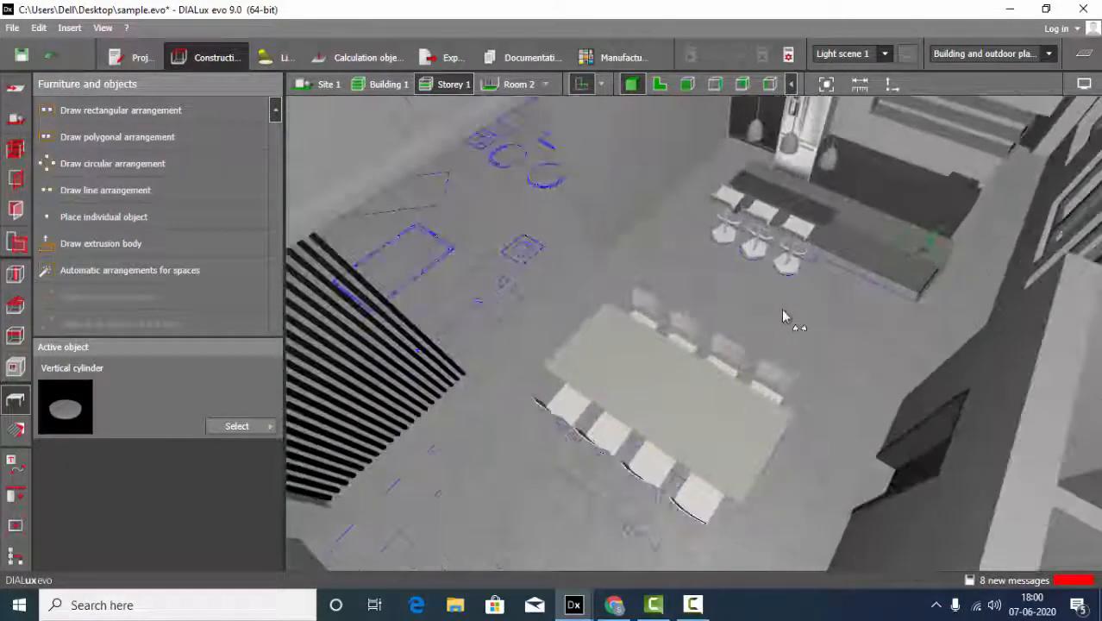
# Draw a cube volume over the narrow rectangle beside the circulation space.
pyautogui.moveTo(785, 315); pyautogui.dragTo(723, 386)
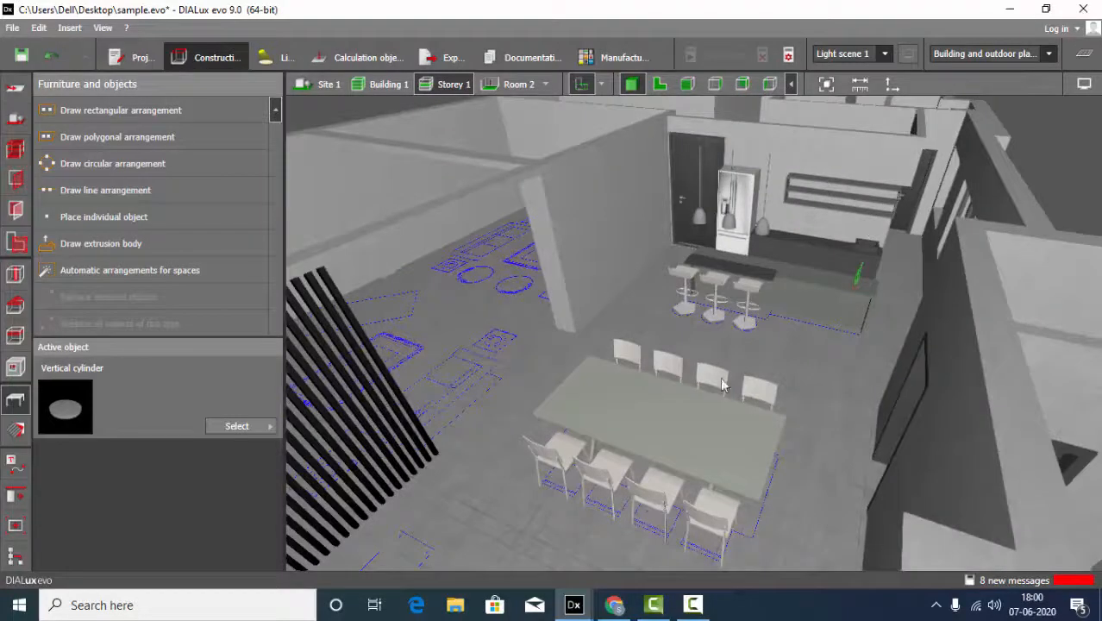
pyautogui.moveTo(727, 393)
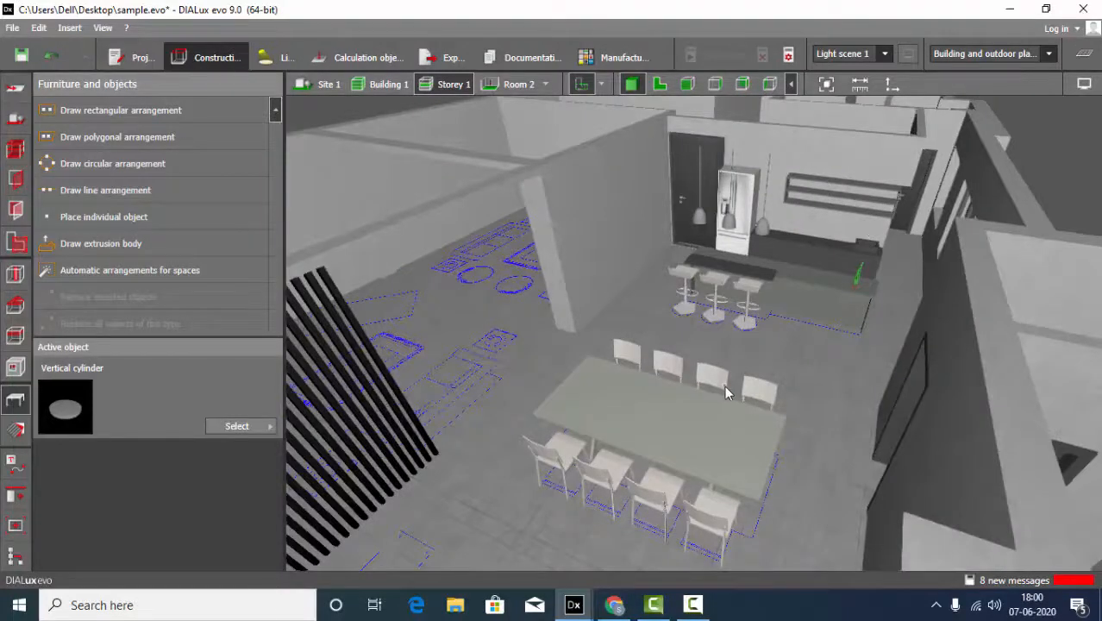
pyautogui.moveTo(727, 393); pyautogui.dragTo(863, 278)
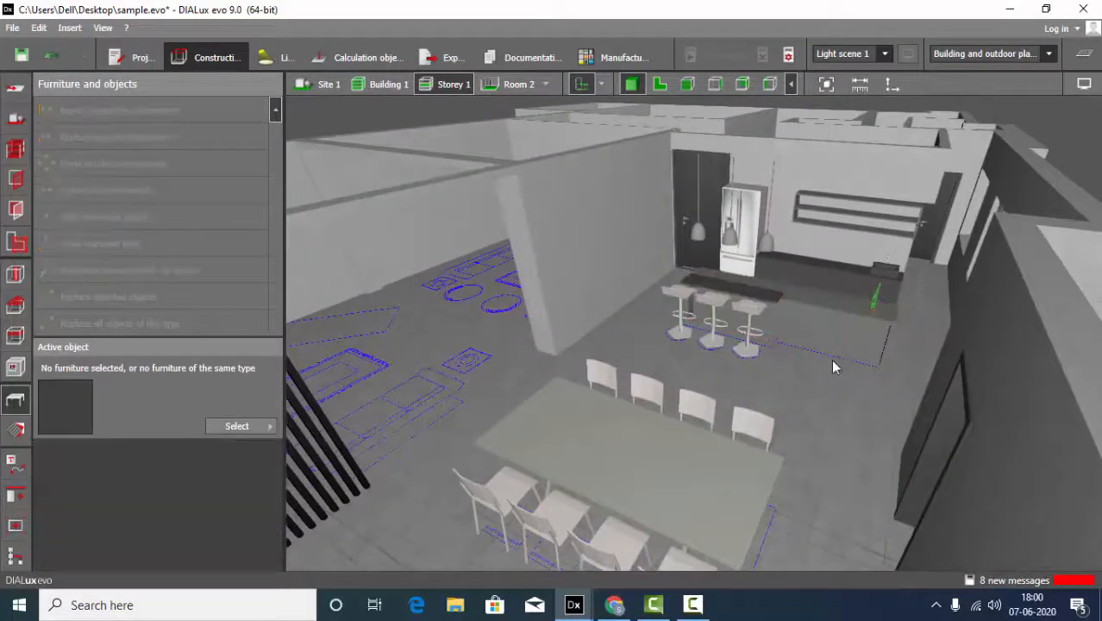
pyautogui.moveTo(837, 367); pyautogui.dragTo(759, 300)
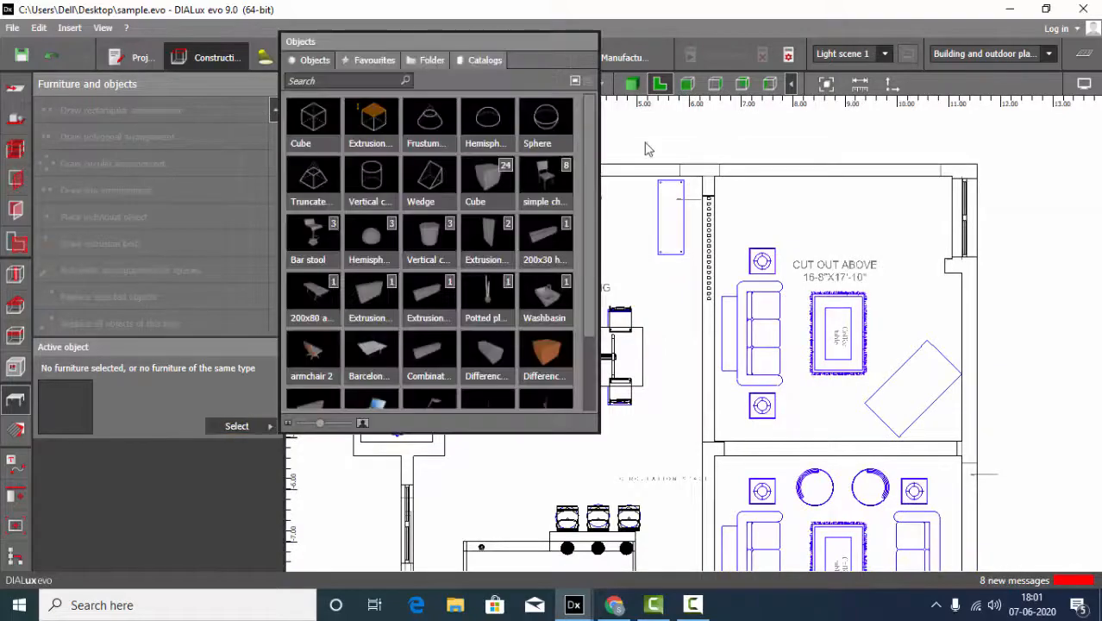
pyautogui.click(313, 125)
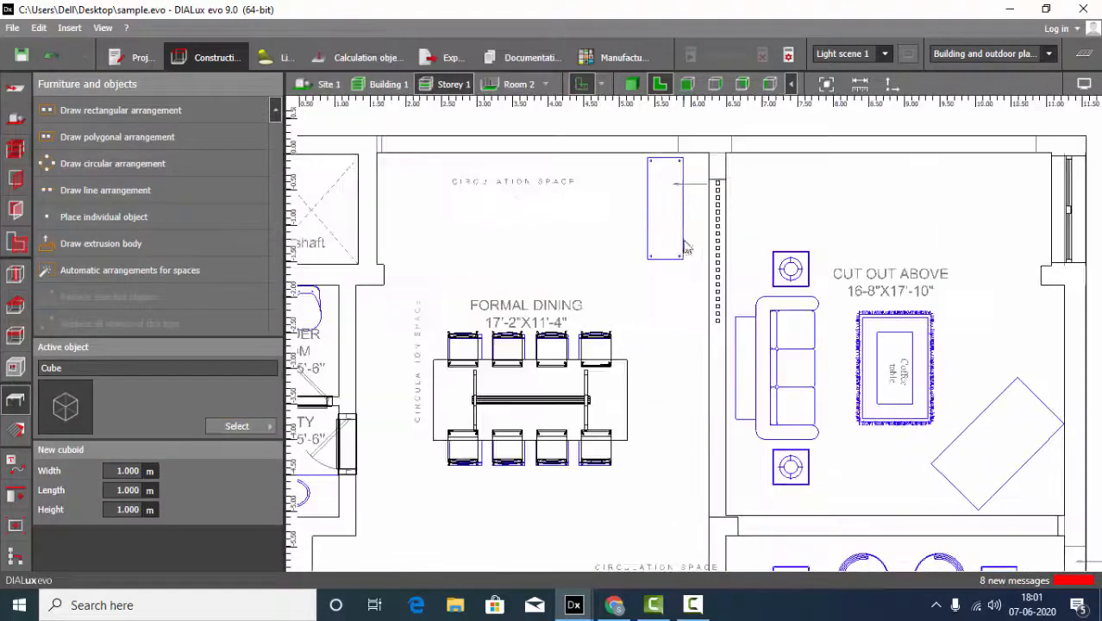
pyautogui.scroll(3)
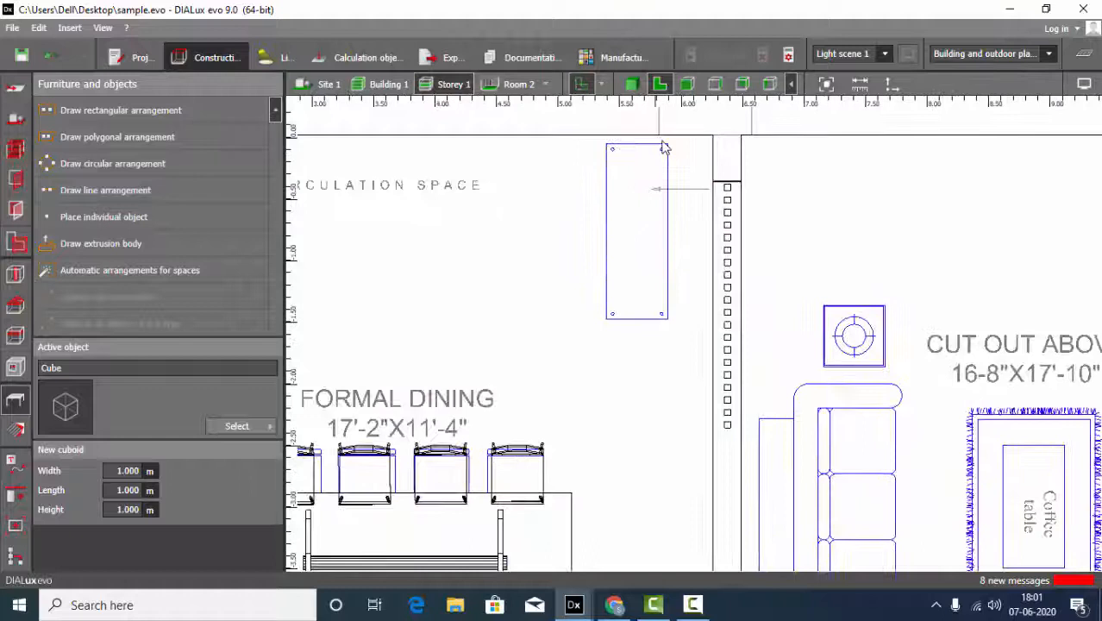
pyautogui.moveTo(587, 242)
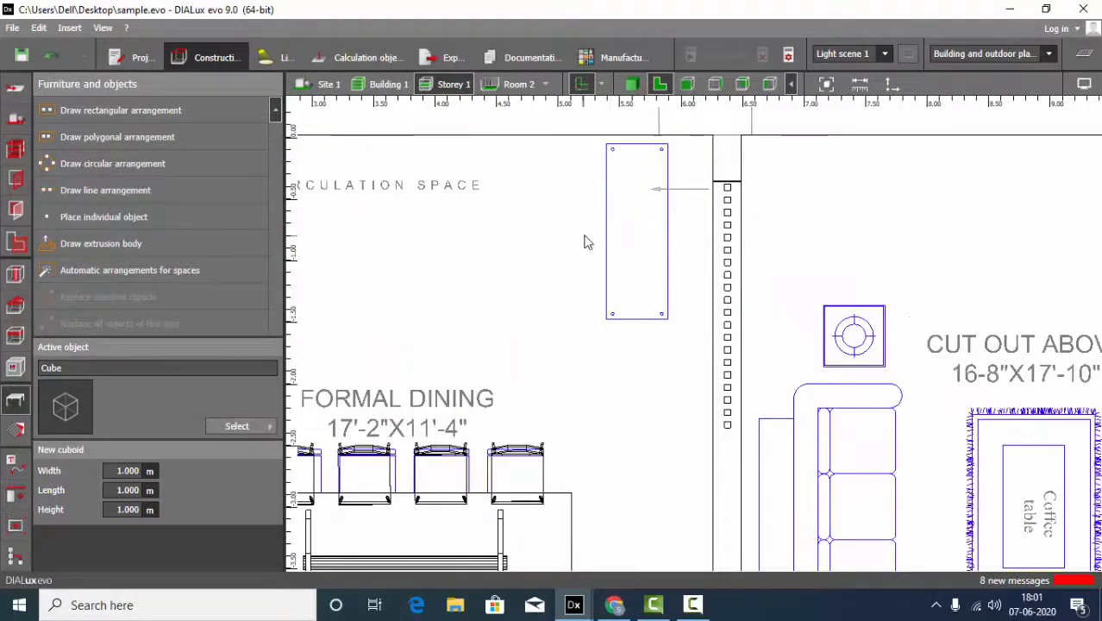
pyautogui.moveTo(67, 350)
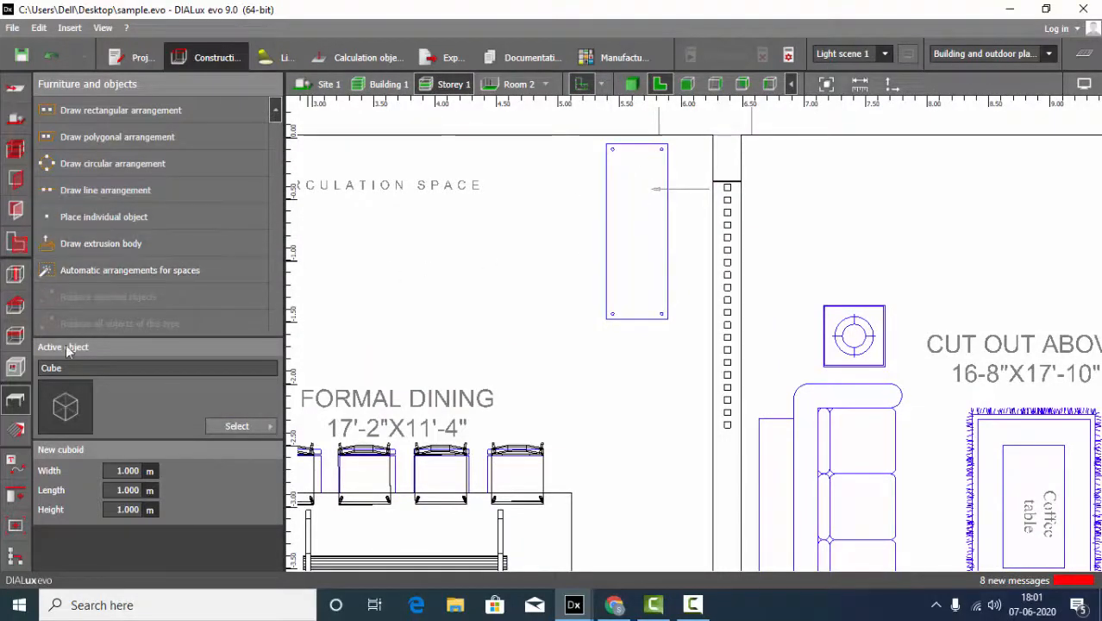
pyautogui.click(101, 244)
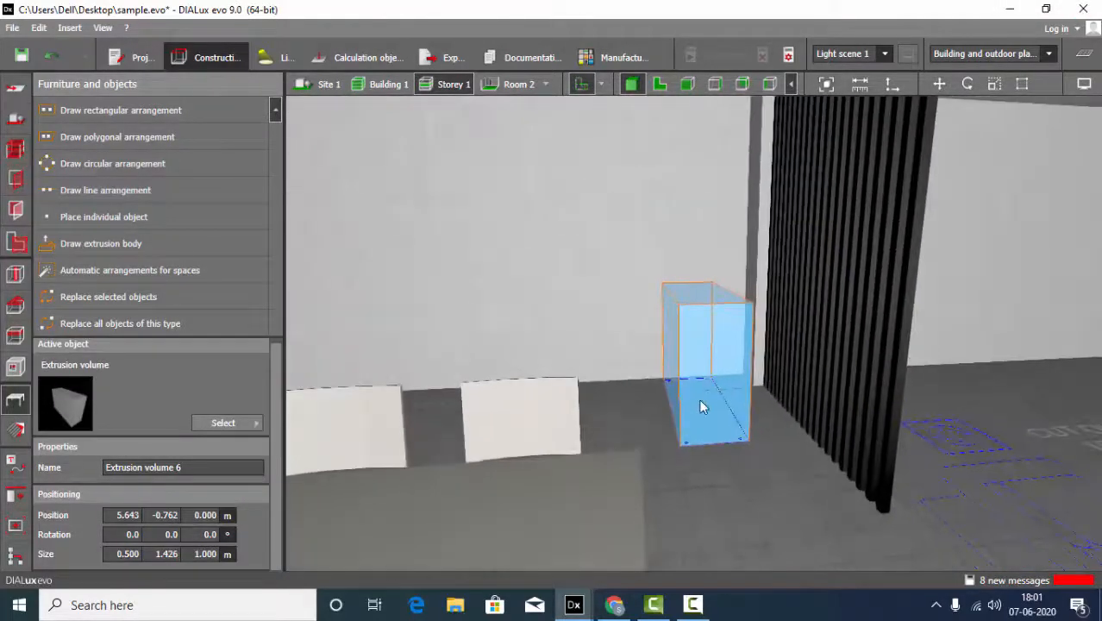
# Enter 0.600 m as Extrusion volume 6's height.
pyautogui.tripleClick(204, 554)
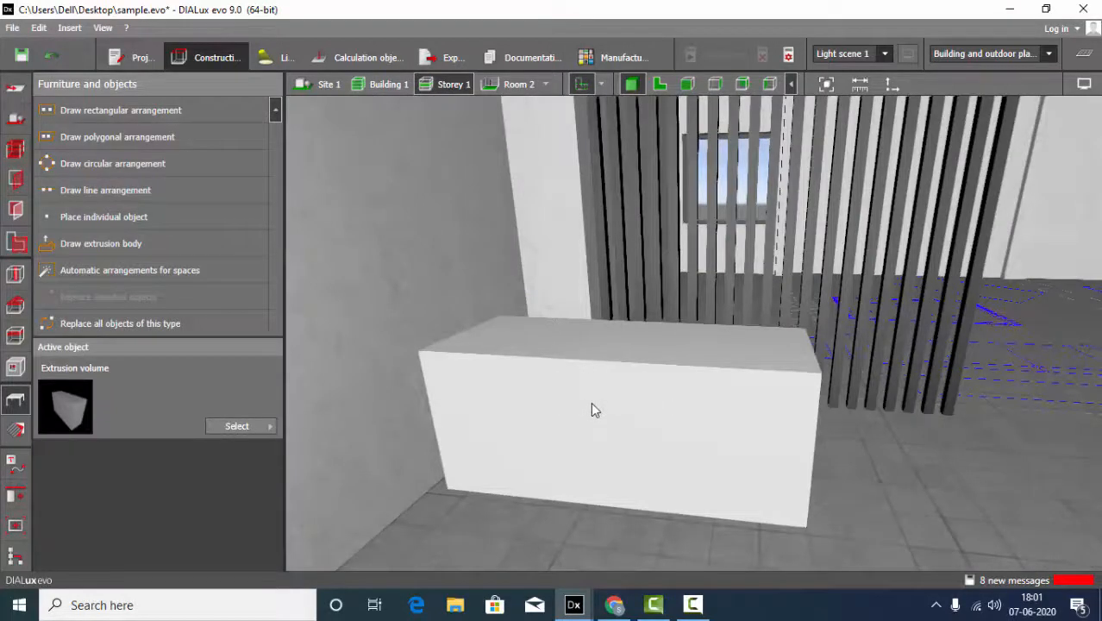
pyautogui.click(595, 410)
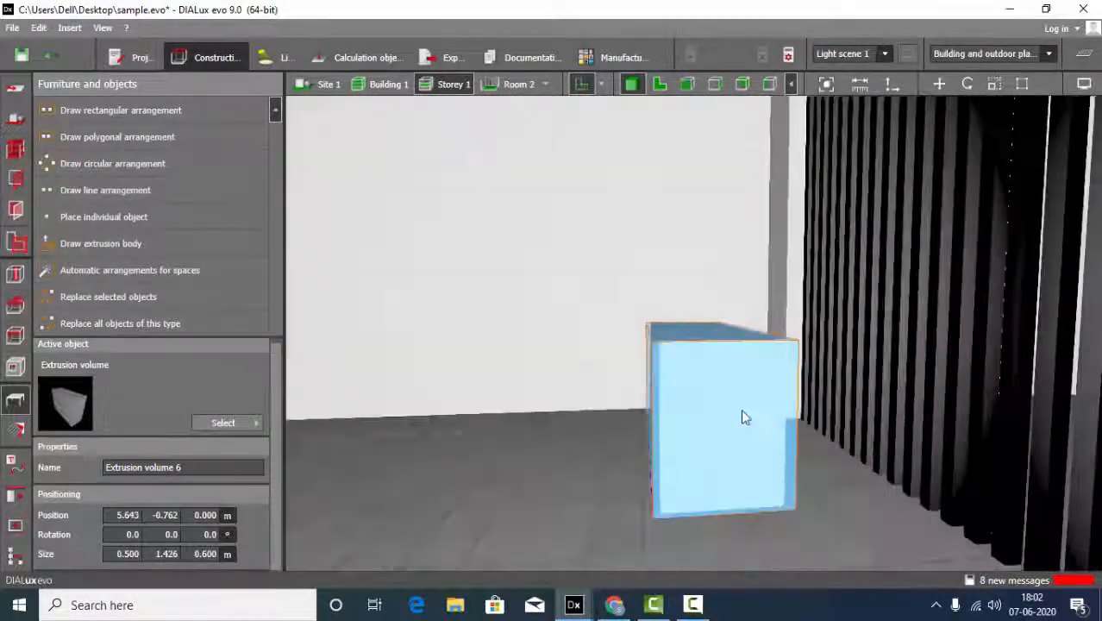
# Orbit around the box to view the raised inner volume and both stacked boxes.
pyautogui.moveTo(746, 417); pyautogui.dragTo(724, 493)
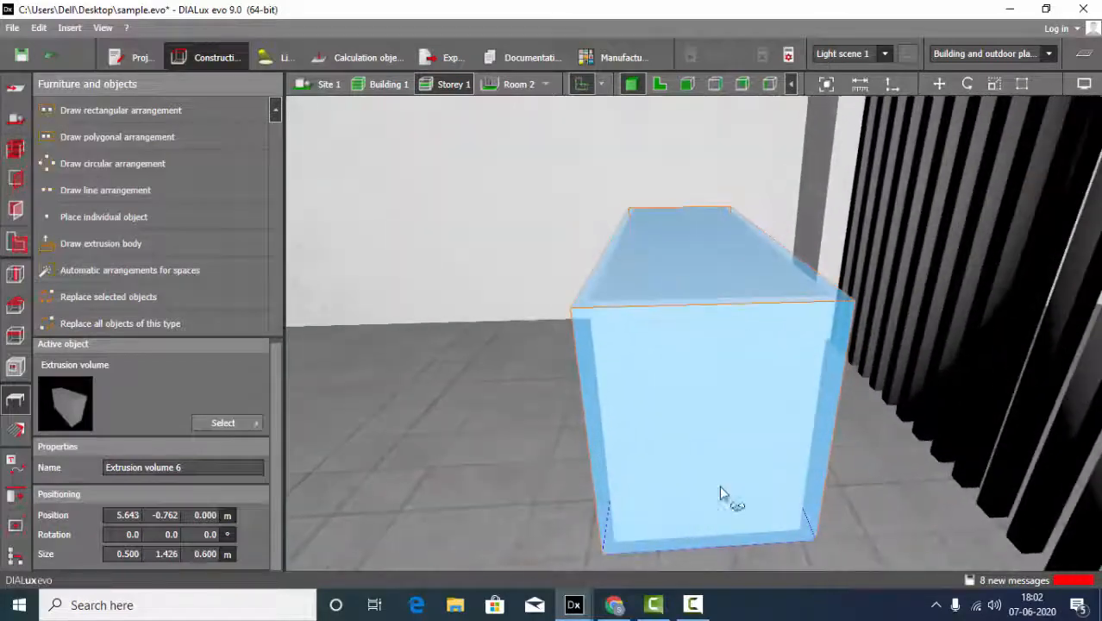
pyautogui.moveTo(724, 492); pyautogui.dragTo(751, 458)
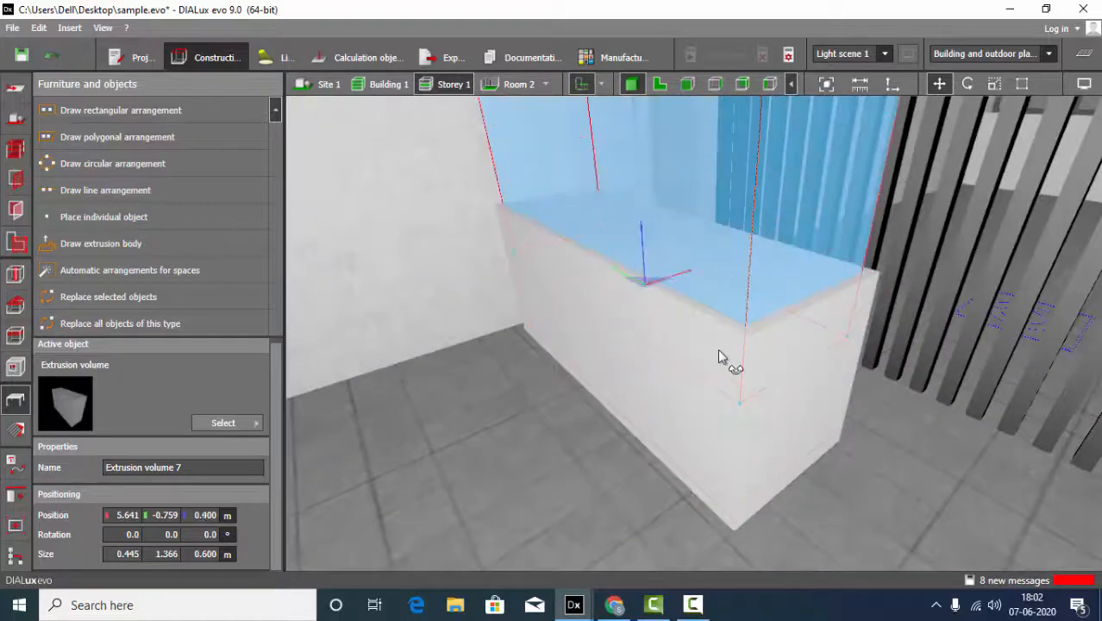
pyautogui.moveTo(725, 345); pyautogui.dragTo(741, 362)
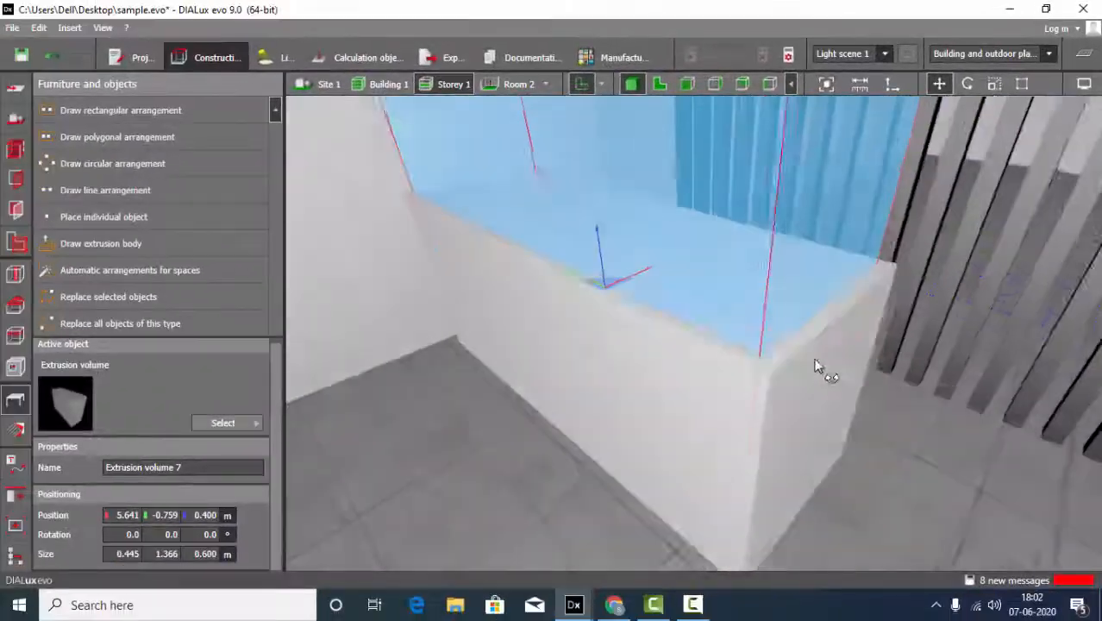
pyautogui.moveTo(818, 366); pyautogui.dragTo(772, 319)
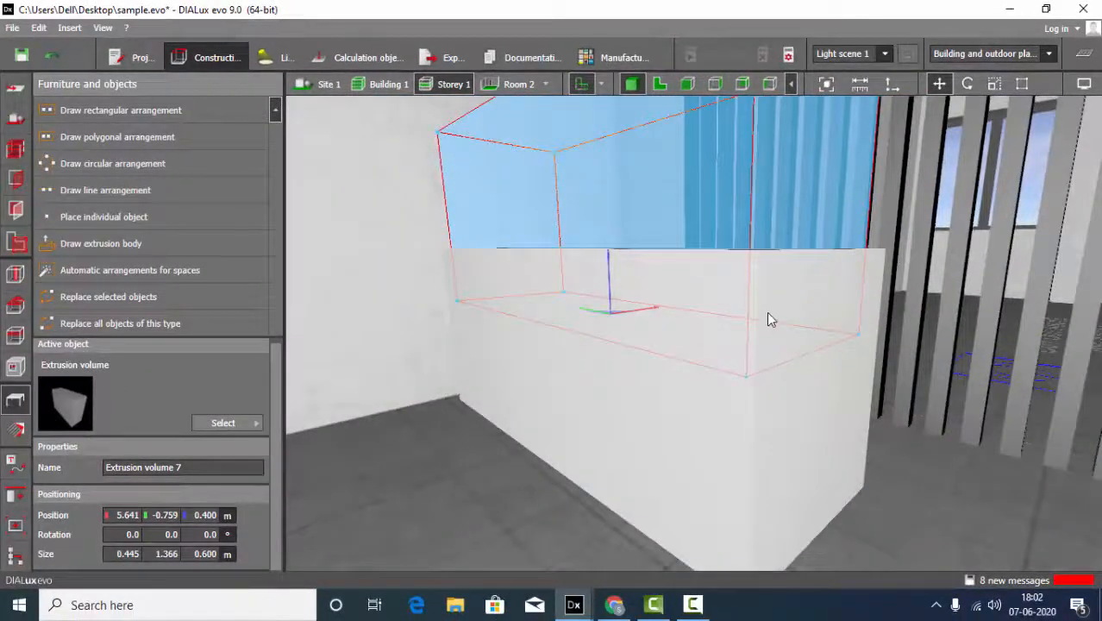
pyautogui.moveTo(771, 319); pyautogui.dragTo(785, 423)
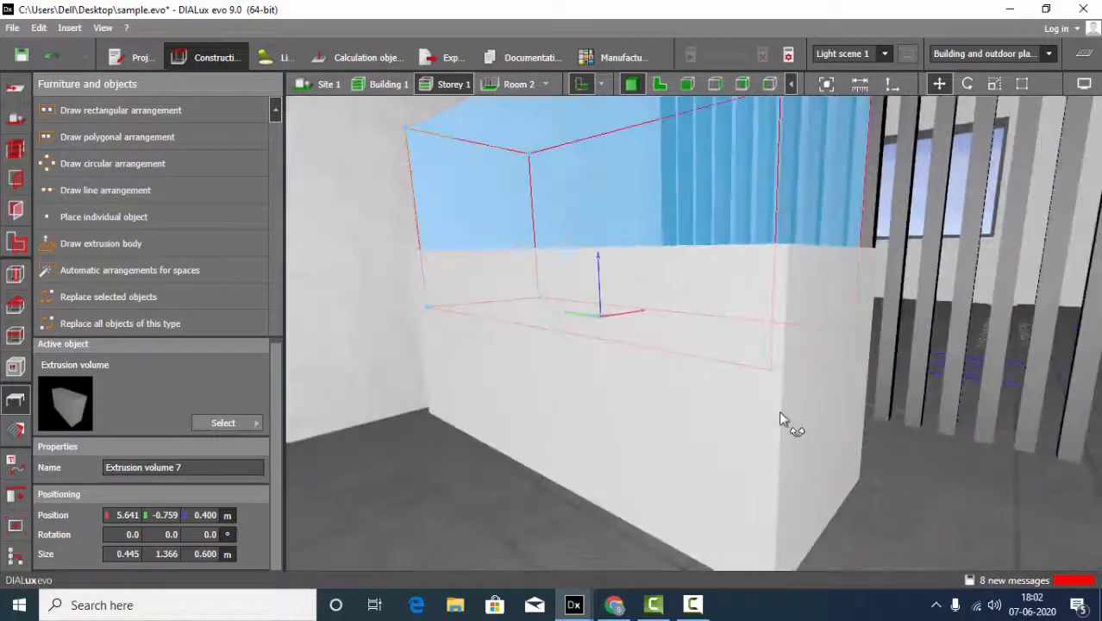
pyautogui.moveTo(785, 422); pyautogui.dragTo(608, 383)
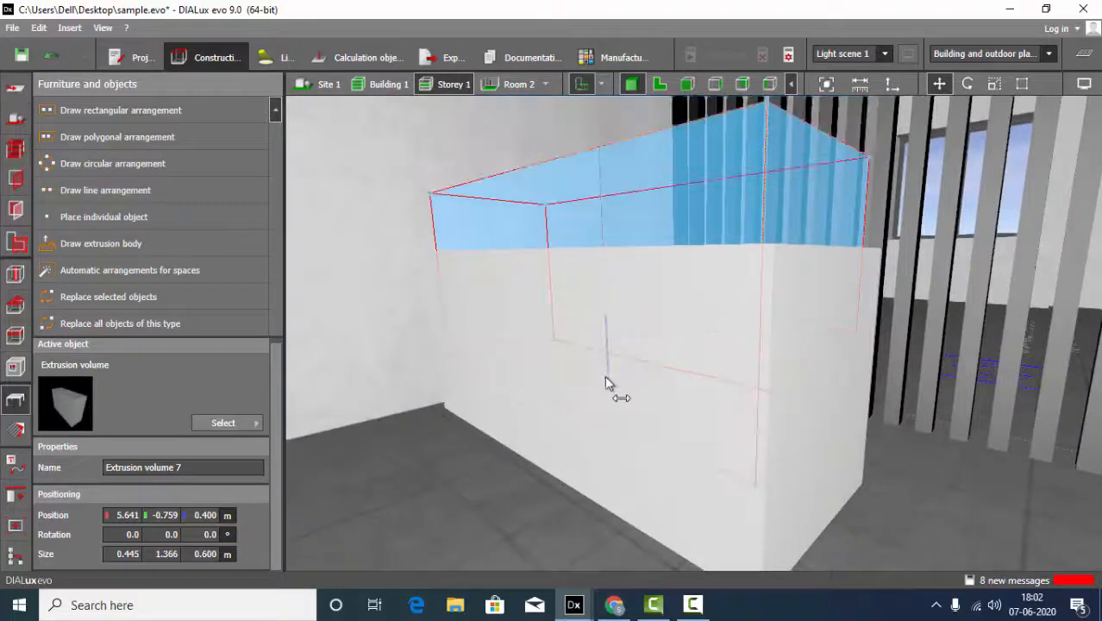
pyautogui.moveTo(608, 379); pyautogui.dragTo(608, 250)
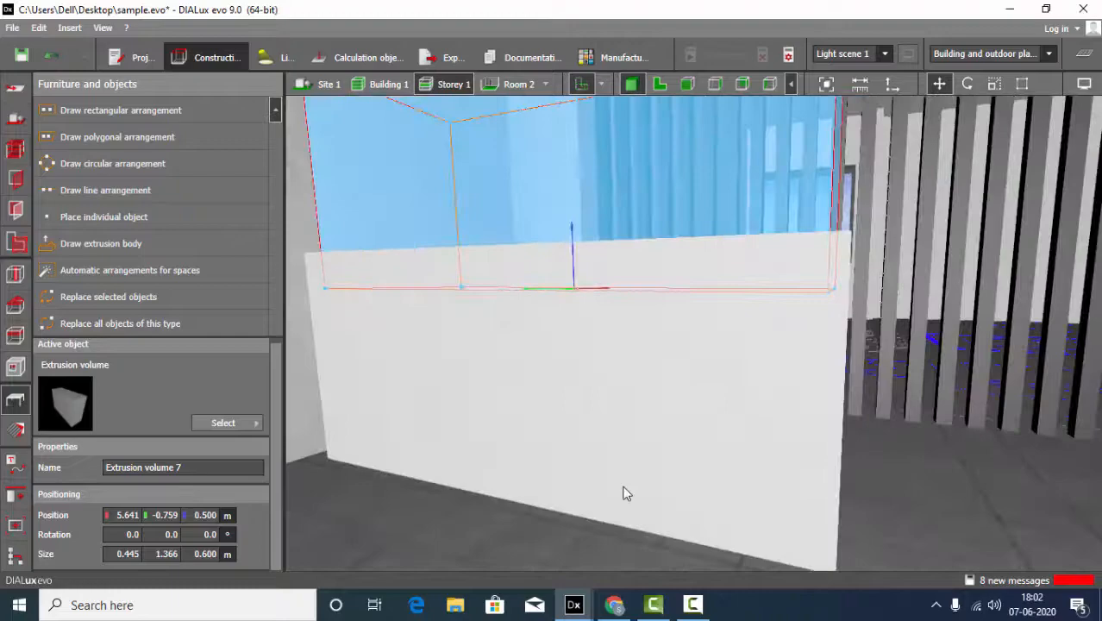
pyautogui.moveTo(627, 493); pyautogui.dragTo(627, 226)
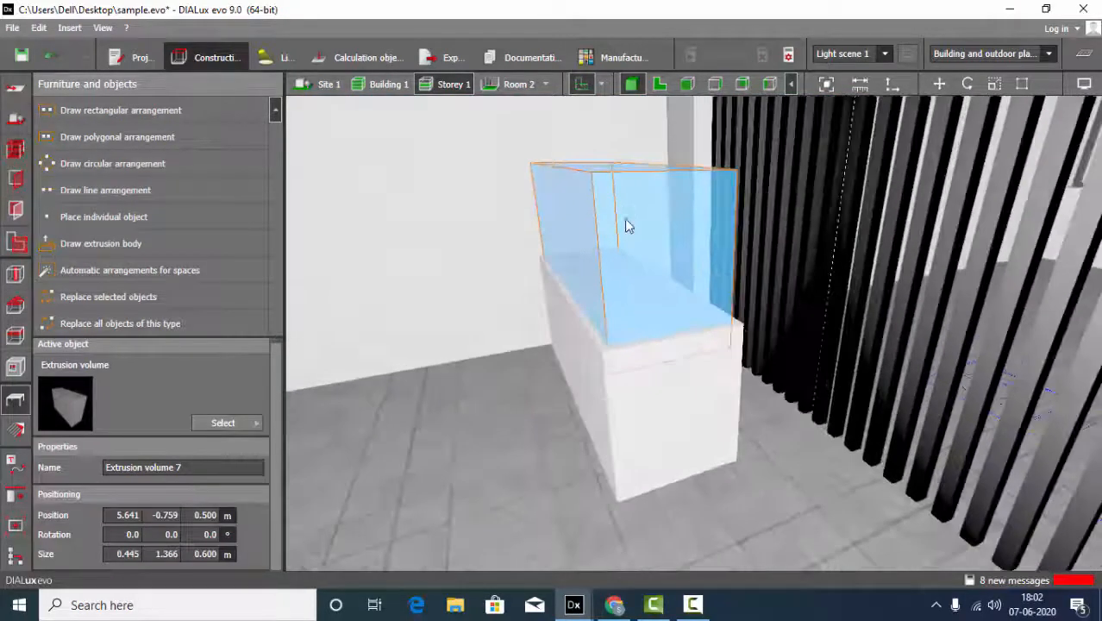
# Select the larger lower box, Extrusion volume 6, in the 3D view.
pyautogui.click(637, 401)
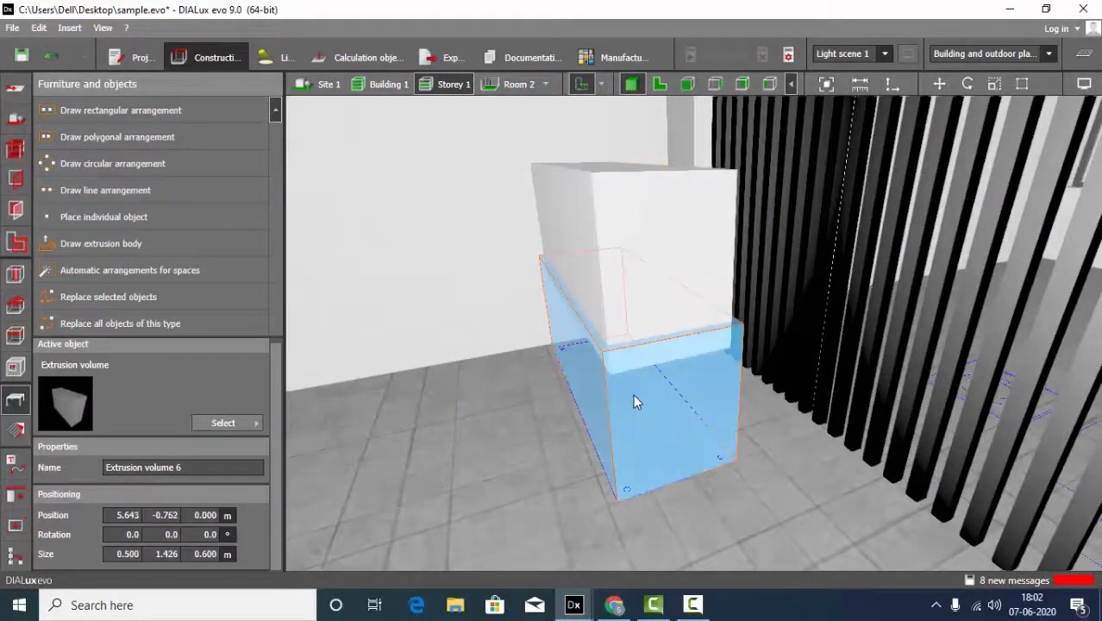
pyautogui.moveTo(638, 402); pyautogui.dragTo(587, 431)
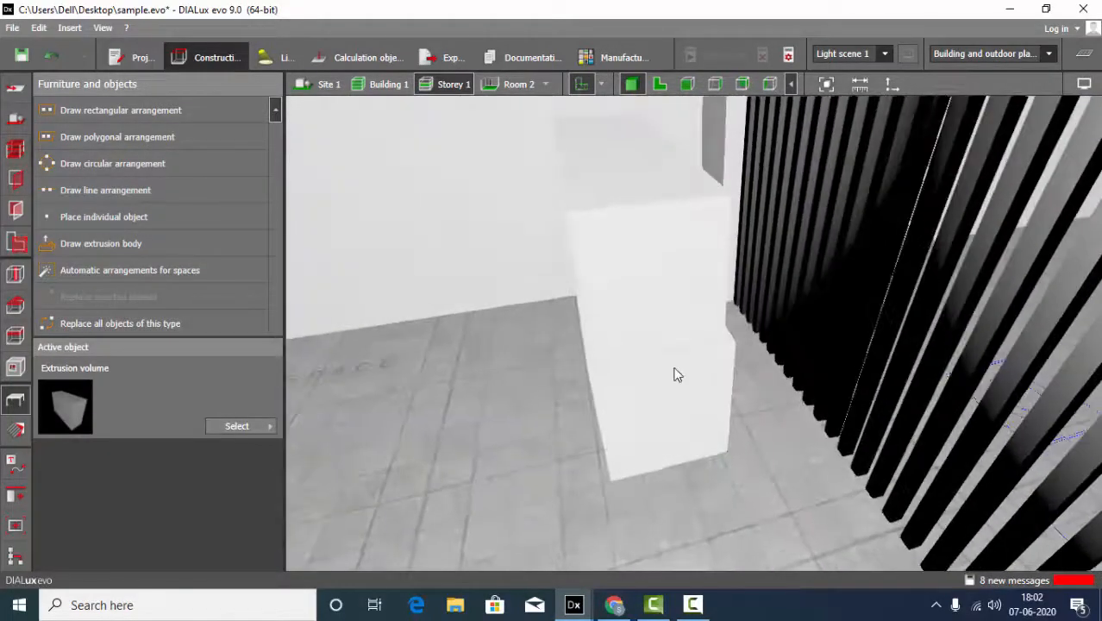
pyautogui.click(664, 414)
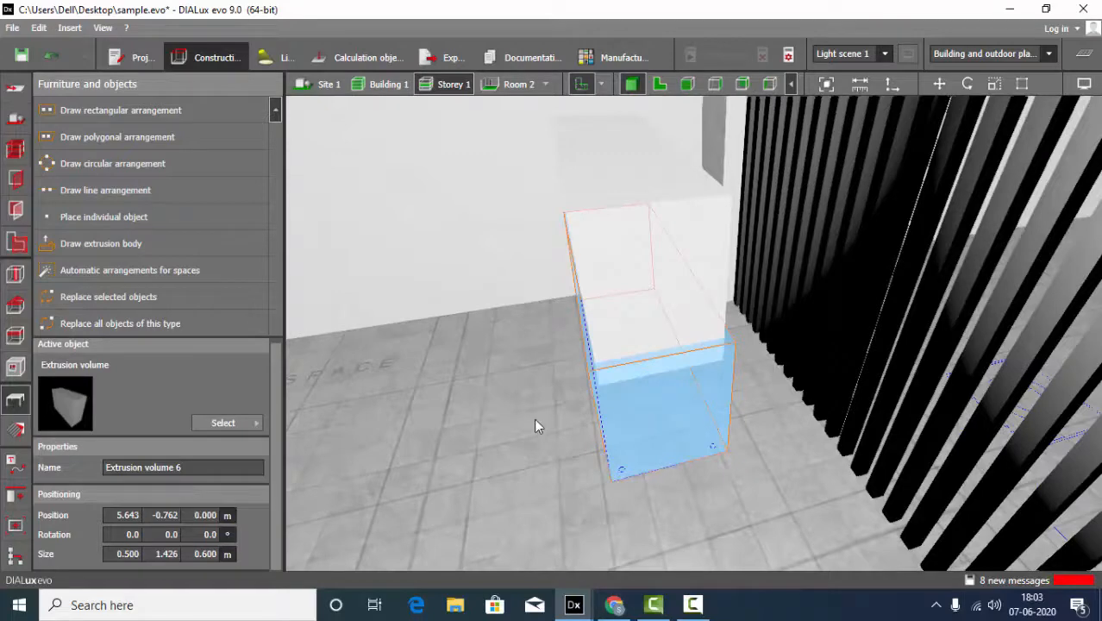
pyautogui.moveTo(535, 426); pyautogui.dragTo(591, 405)
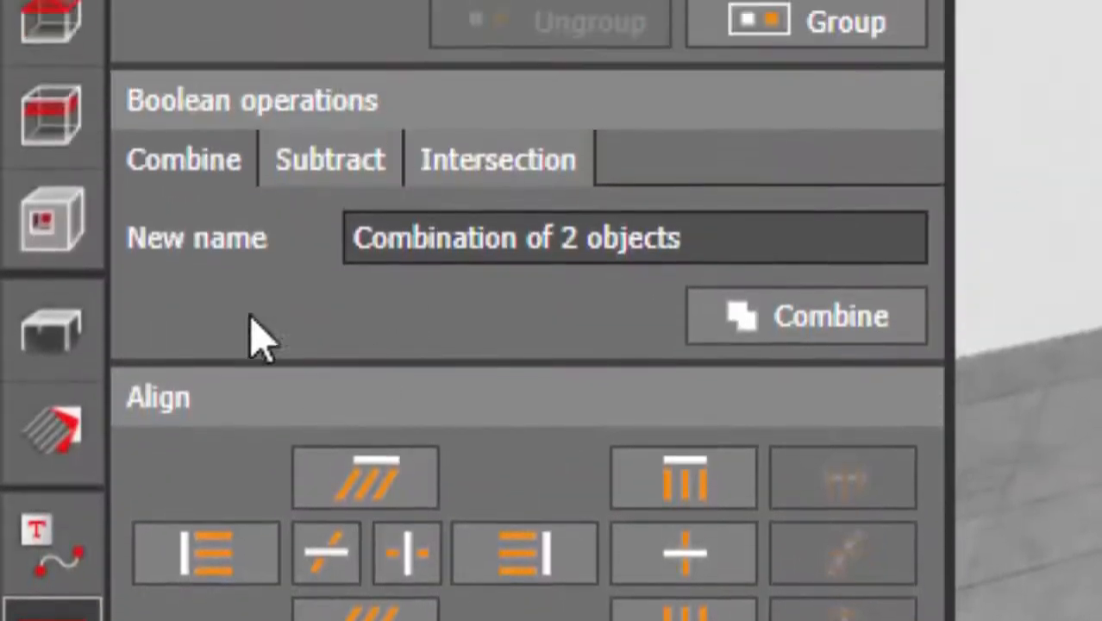
pyautogui.moveTo(224, 155)
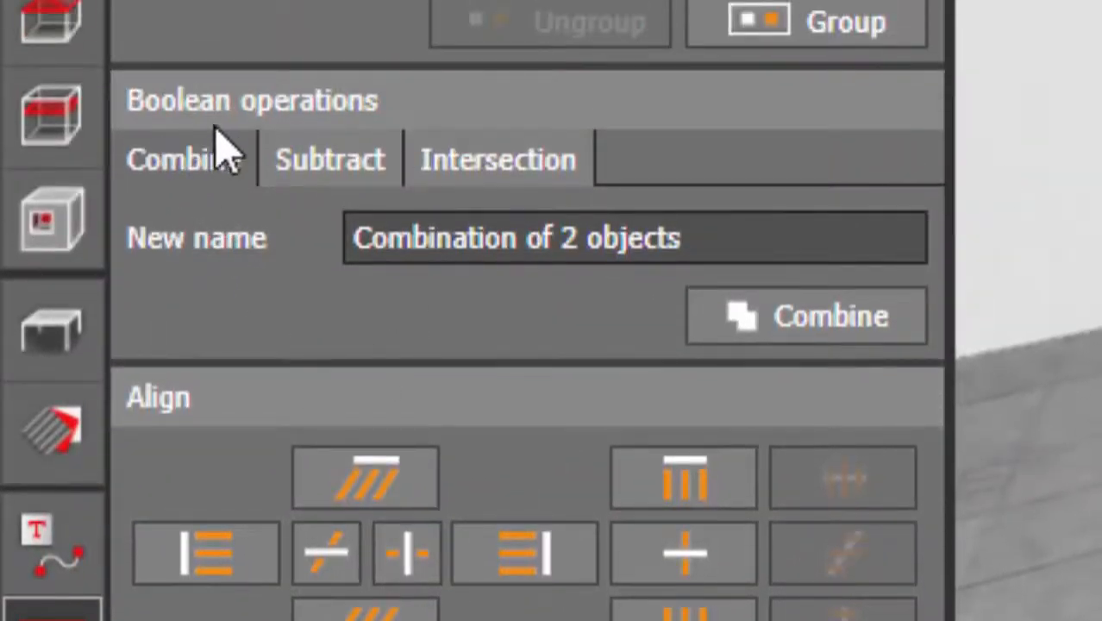
# Choose Subtract in Boolean operations for Extrusion volumes 6 and 7.
pyautogui.click(329, 159)
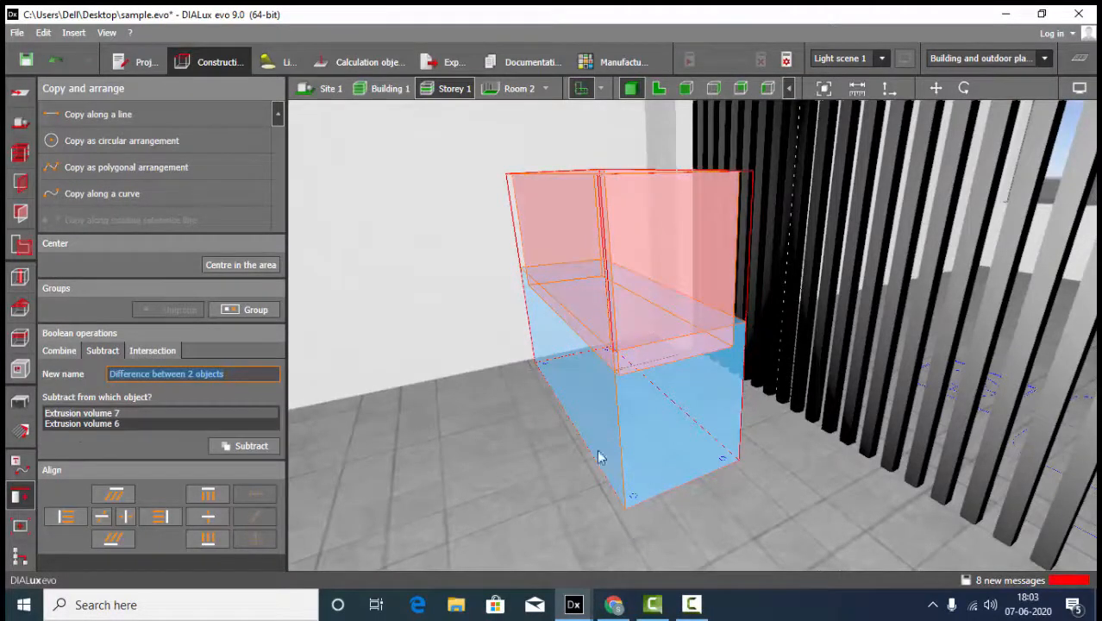
pyautogui.moveTo(649, 431)
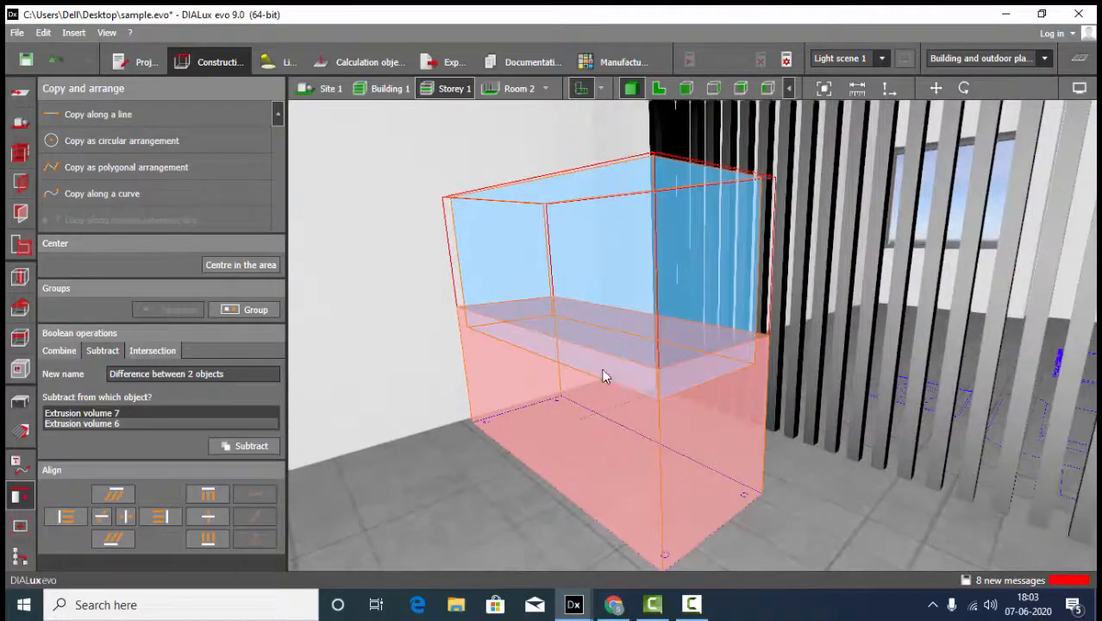
pyautogui.moveTo(604, 375); pyautogui.dragTo(720, 462)
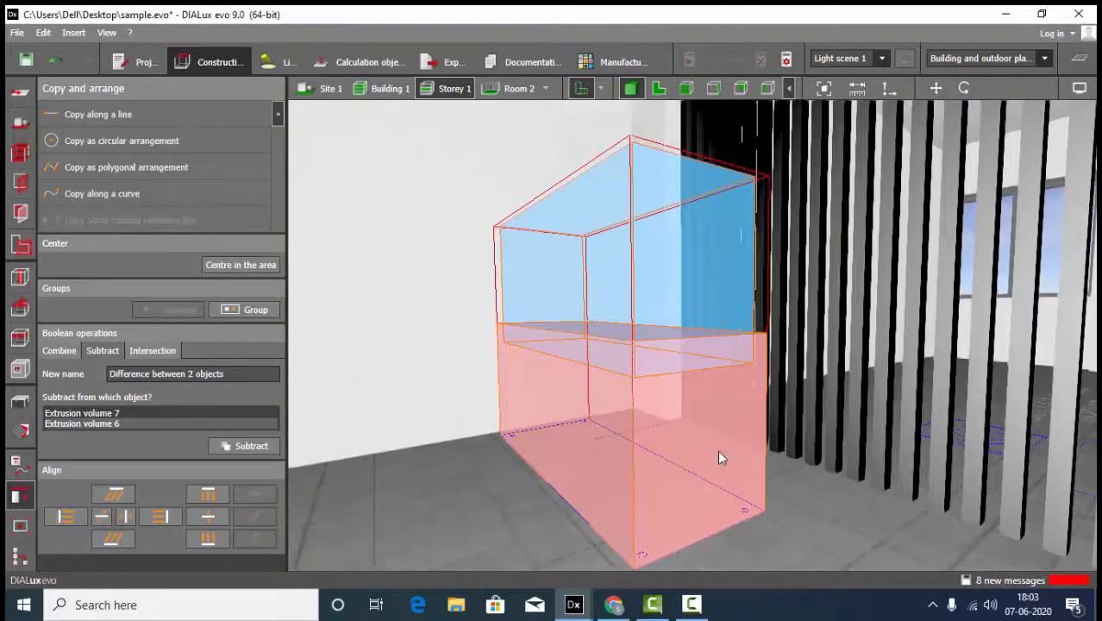
pyautogui.moveTo(685, 459)
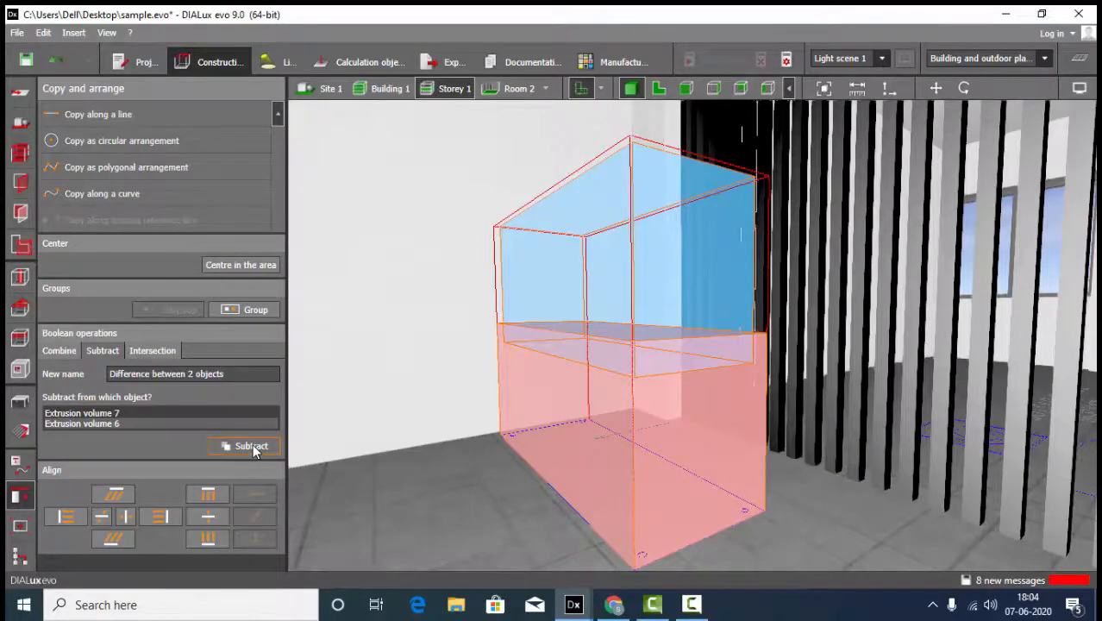
# Apply Subtract, then orbit around the hollowed box from several angles.
pyautogui.click(251, 446)
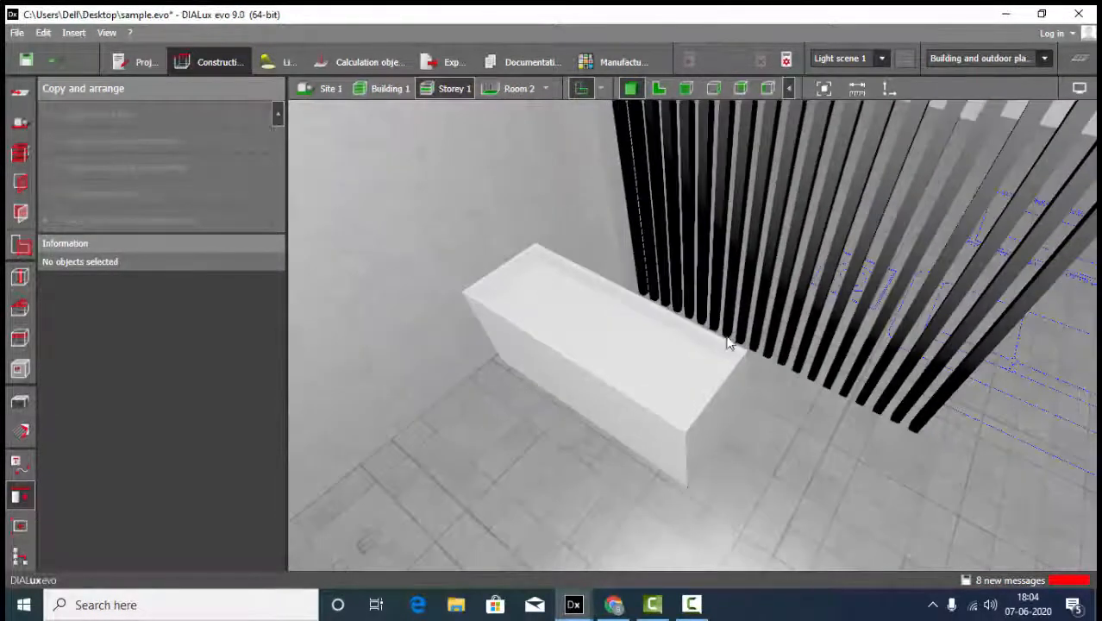
pyautogui.moveTo(729, 343); pyautogui.dragTo(589, 343)
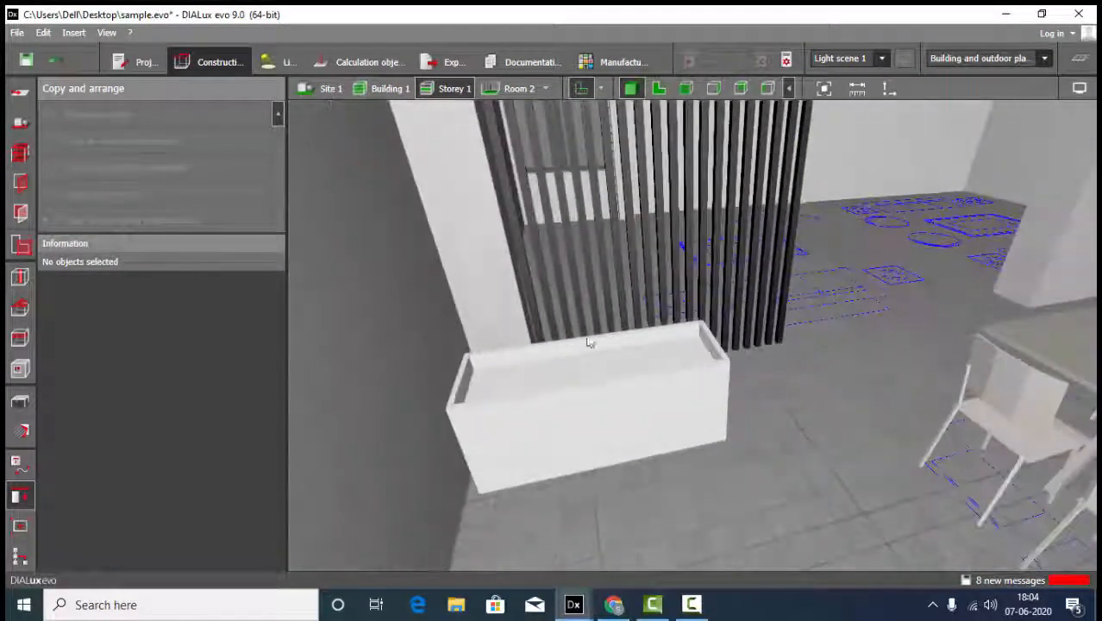
pyautogui.moveTo(586, 341); pyautogui.dragTo(701, 345)
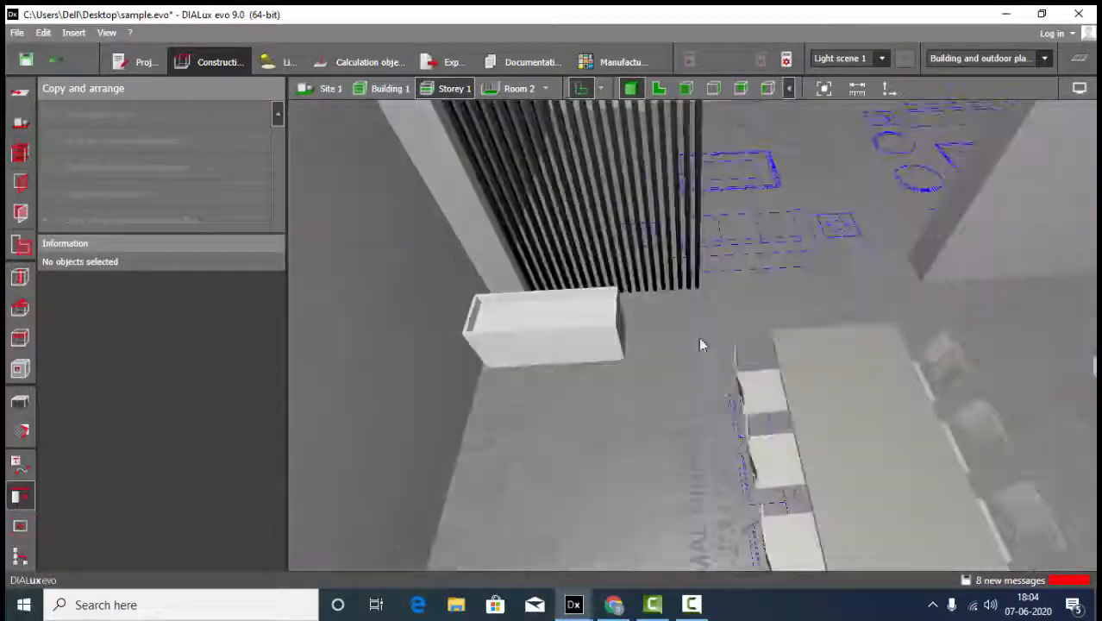
pyautogui.moveTo(701, 345); pyautogui.dragTo(589, 443)
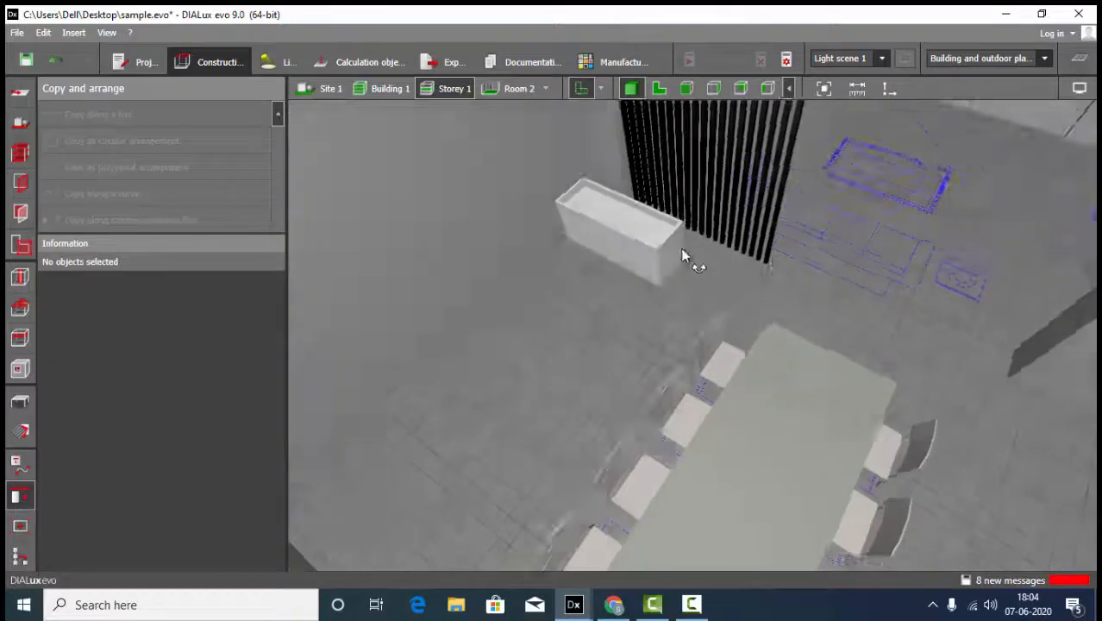
pyautogui.moveTo(681, 258); pyautogui.dragTo(817, 393)
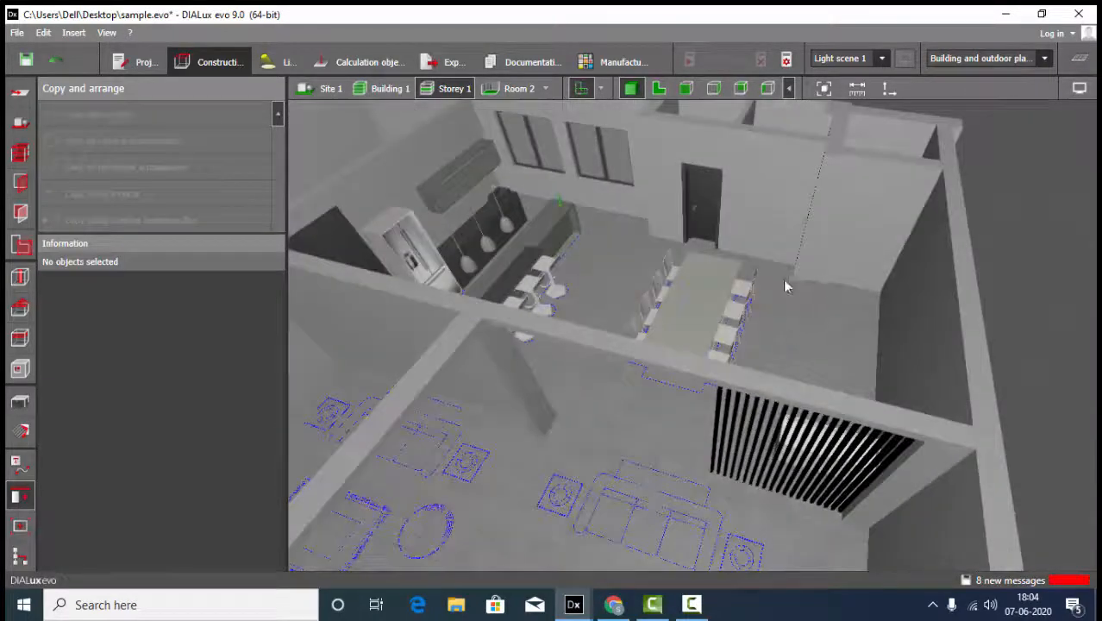
pyautogui.moveTo(785, 287); pyautogui.dragTo(731, 467)
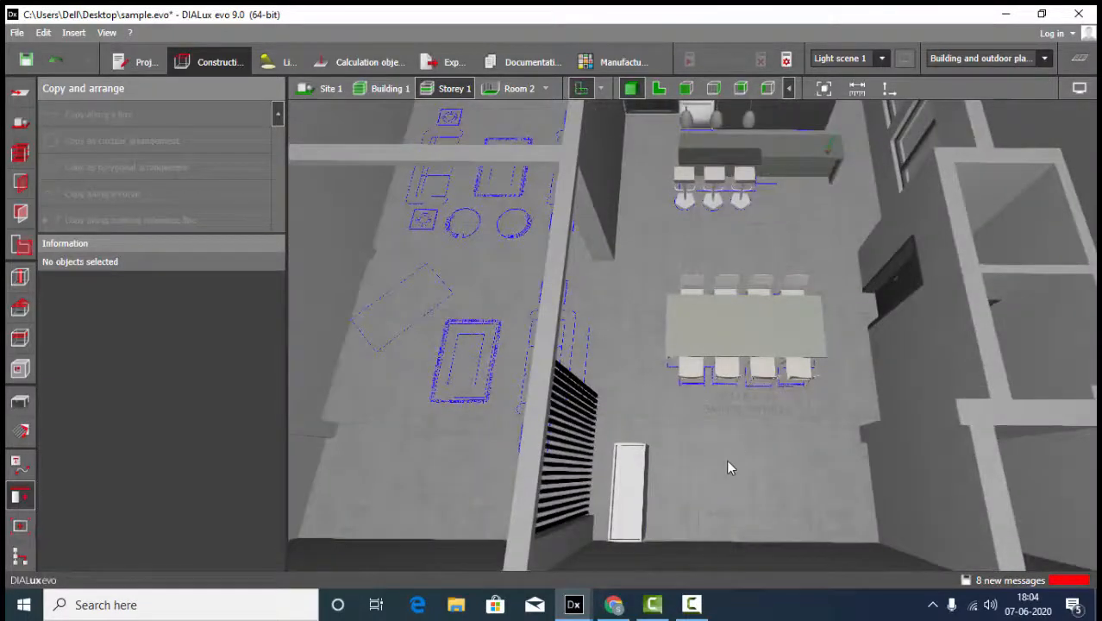